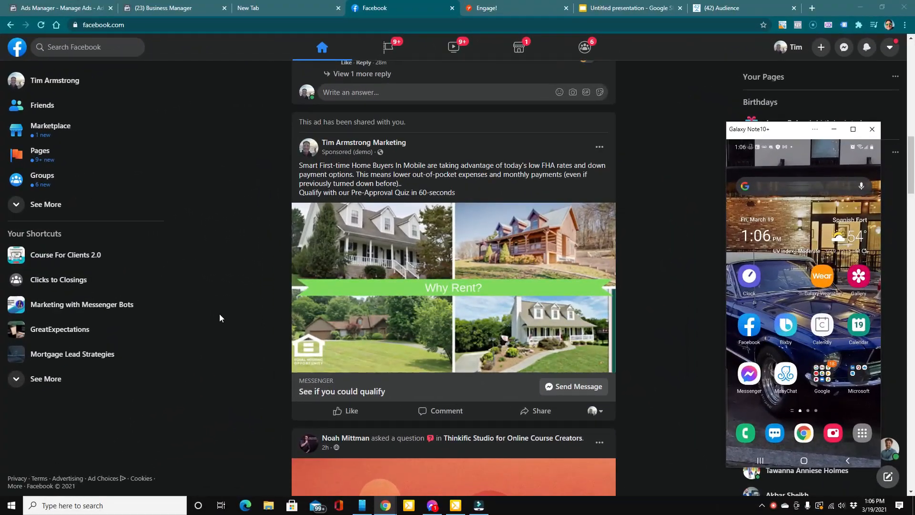
pyautogui.moveTo(458, 292)
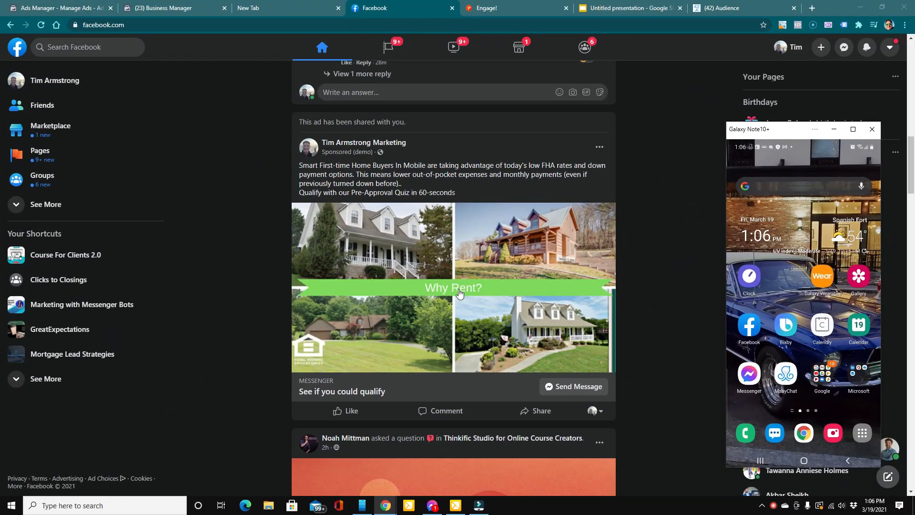
pyautogui.moveTo(325, 393)
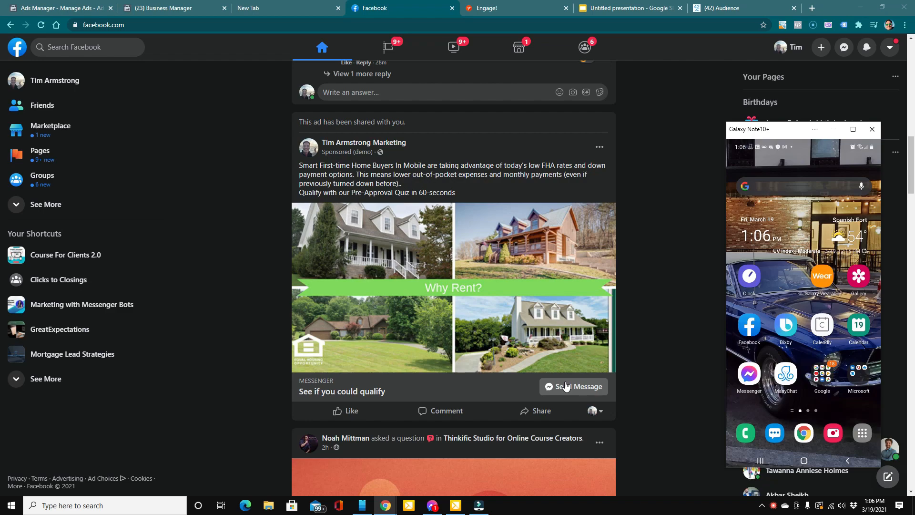
# - Start the Messenger chat from the home buyer ad and answer Yes, reaching the purchase-timing question
pyautogui.click(574, 386)
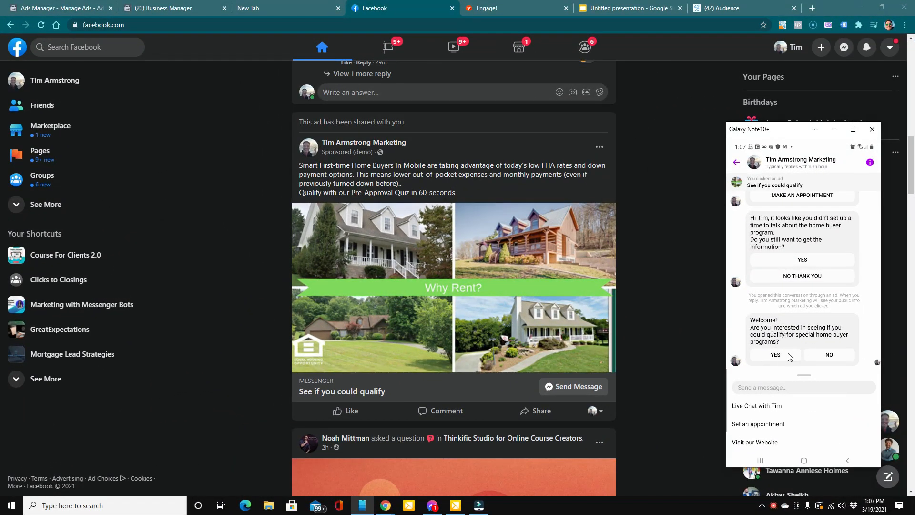
pyautogui.moveTo(823, 378)
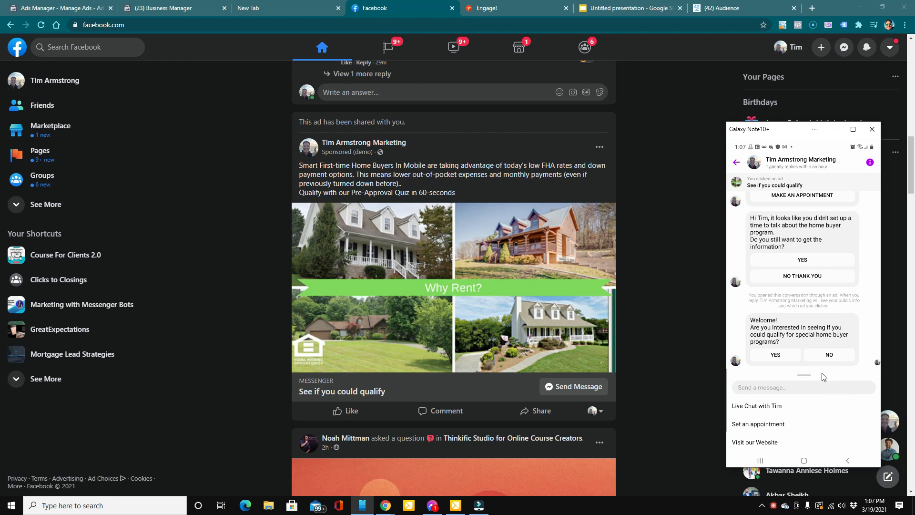
pyautogui.click(775, 355)
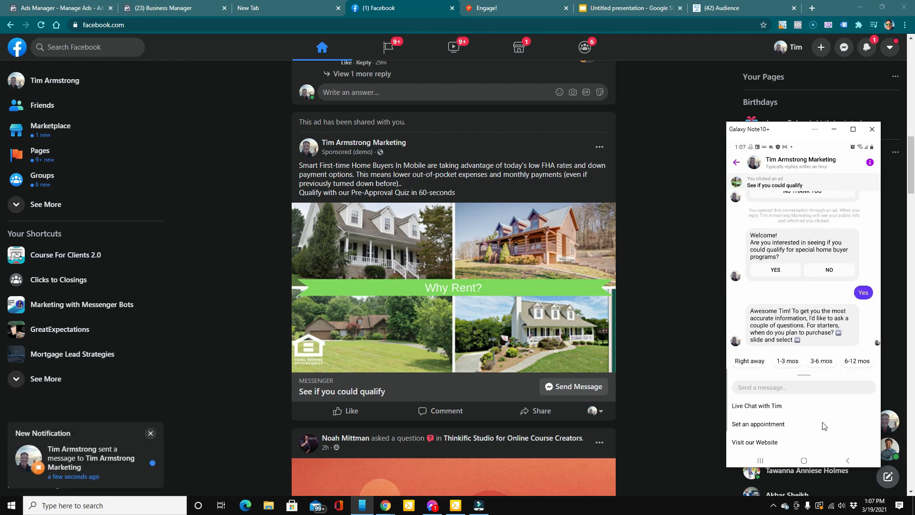
pyautogui.click(821, 361)
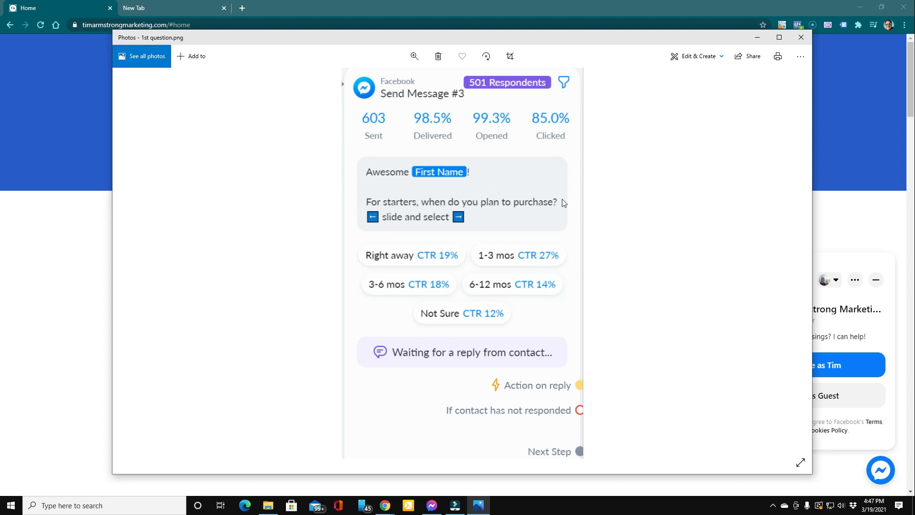
pyautogui.moveTo(405, 199)
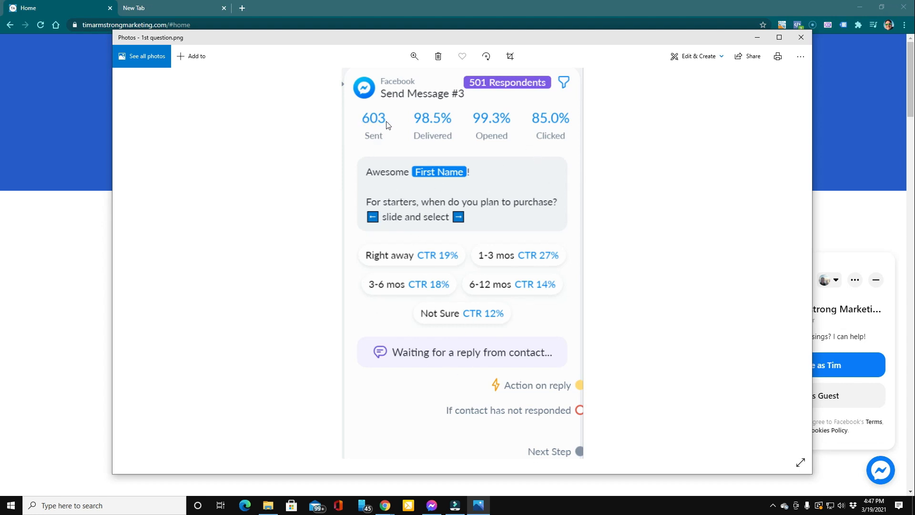
pyautogui.moveTo(566, 127)
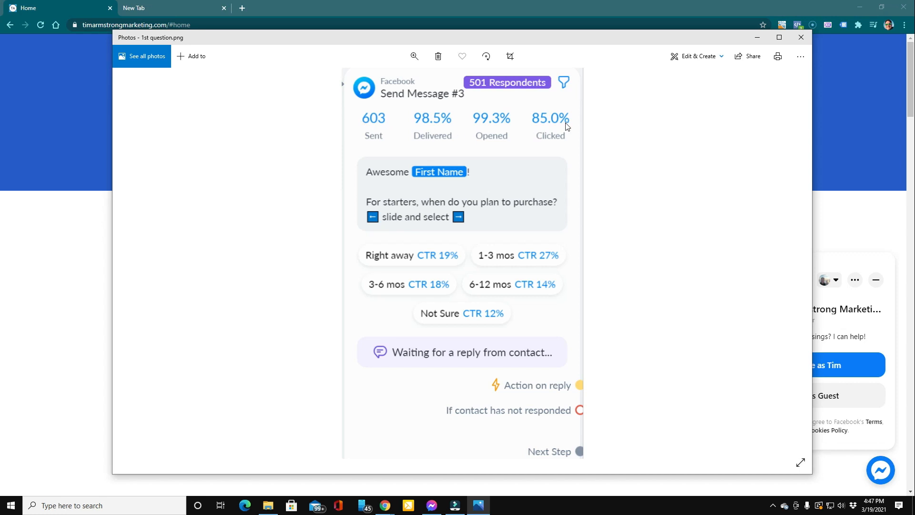
pyautogui.moveTo(750, 329)
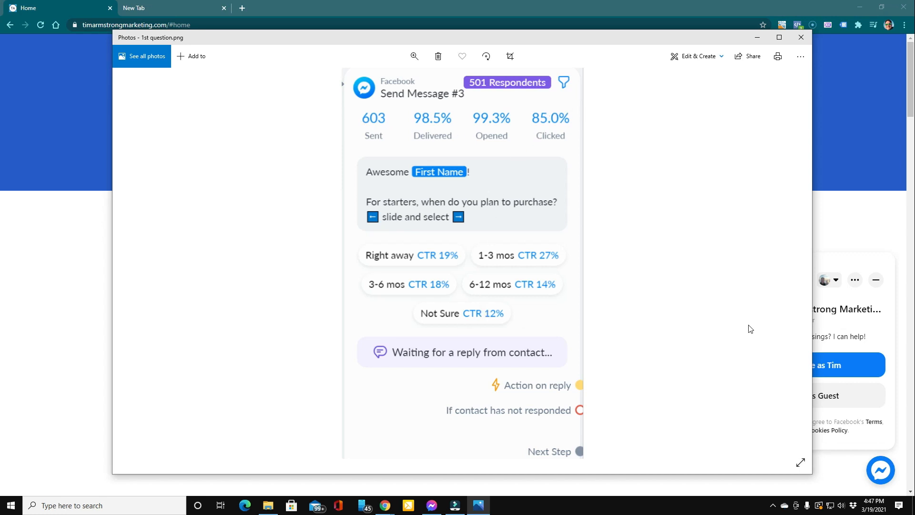
pyautogui.moveTo(790, 266)
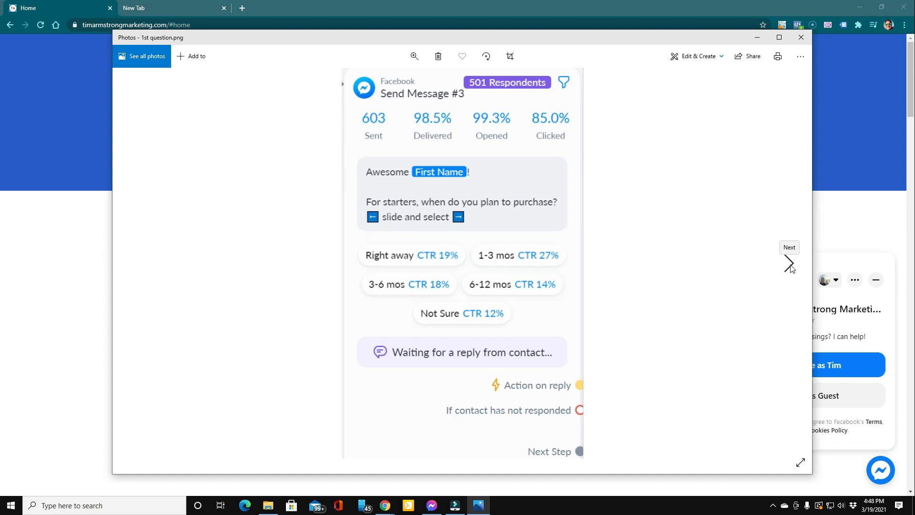
# - Show the 2nd question.png screenshot with 290 sent and 67.6% clicked
pyautogui.click(789, 262)
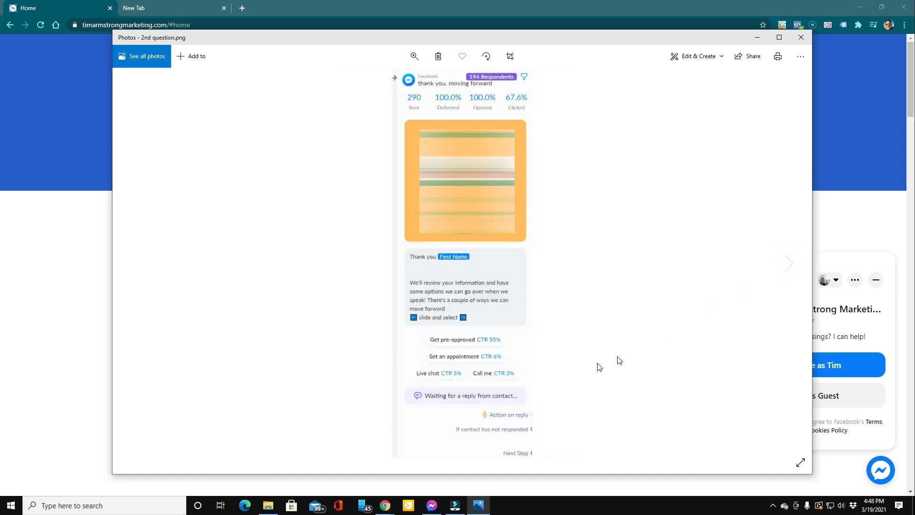
pyautogui.moveTo(456, 344)
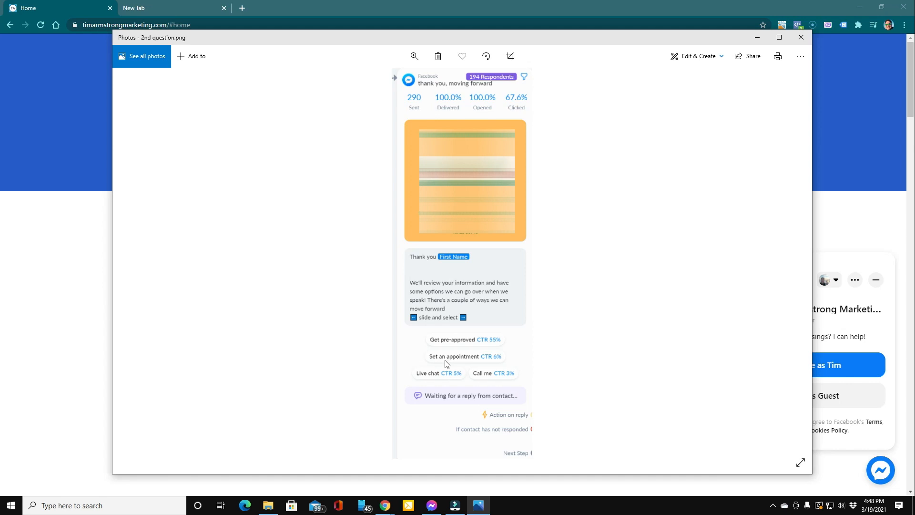
pyautogui.moveTo(417, 111)
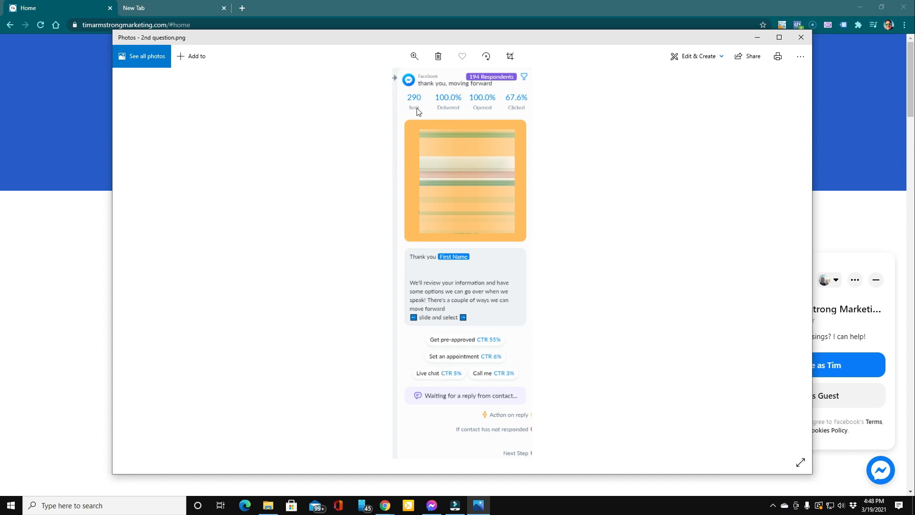
pyautogui.moveTo(404, 109)
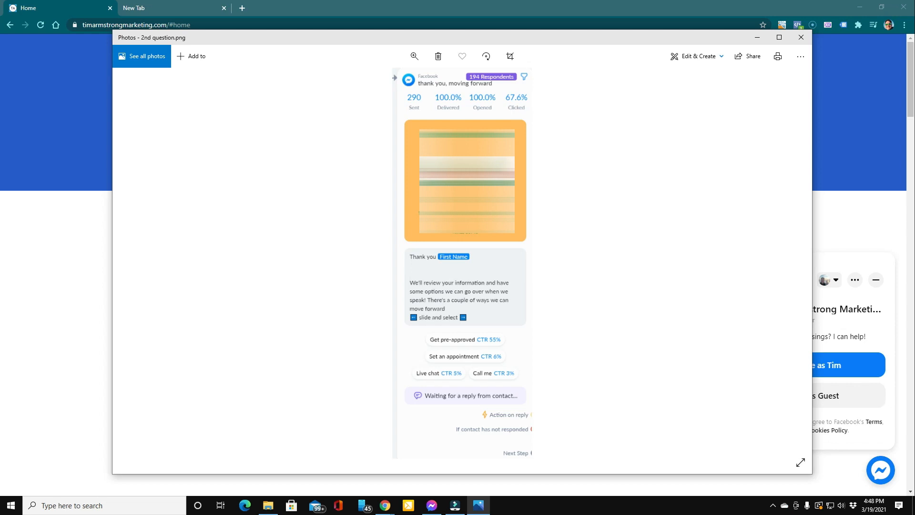
pyautogui.moveTo(476, 340)
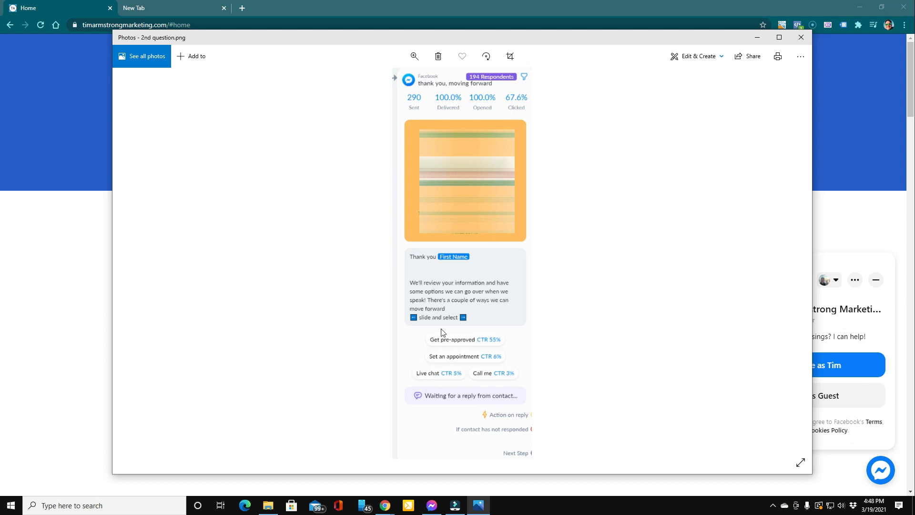
pyautogui.moveTo(441, 359)
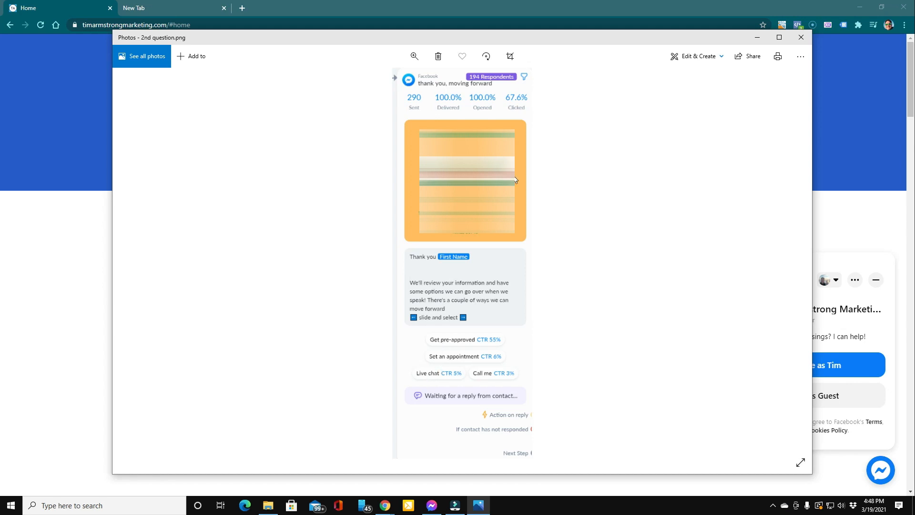
pyautogui.moveTo(499, 123)
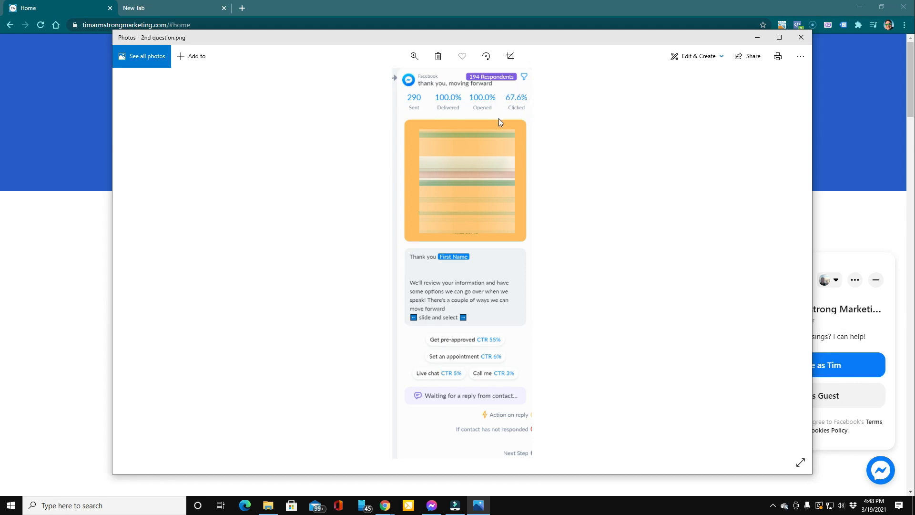
pyautogui.moveTo(426, 256)
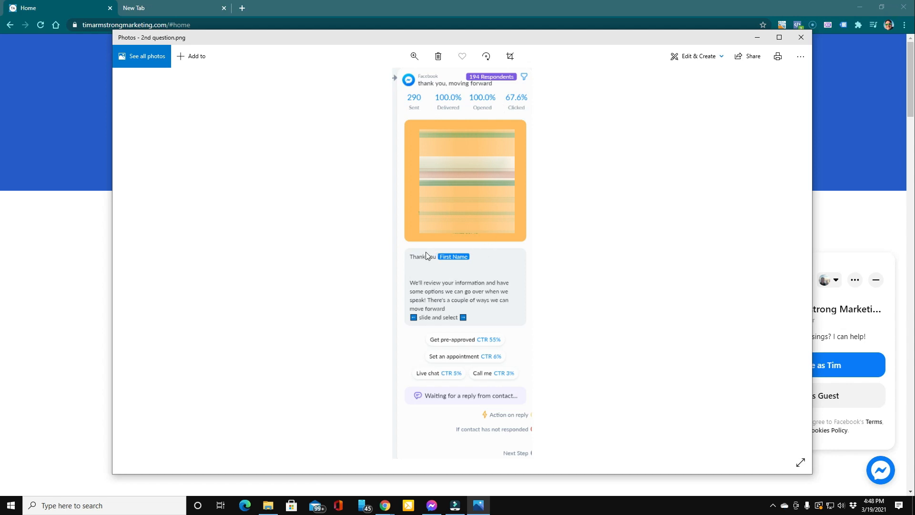
pyautogui.moveTo(486, 259)
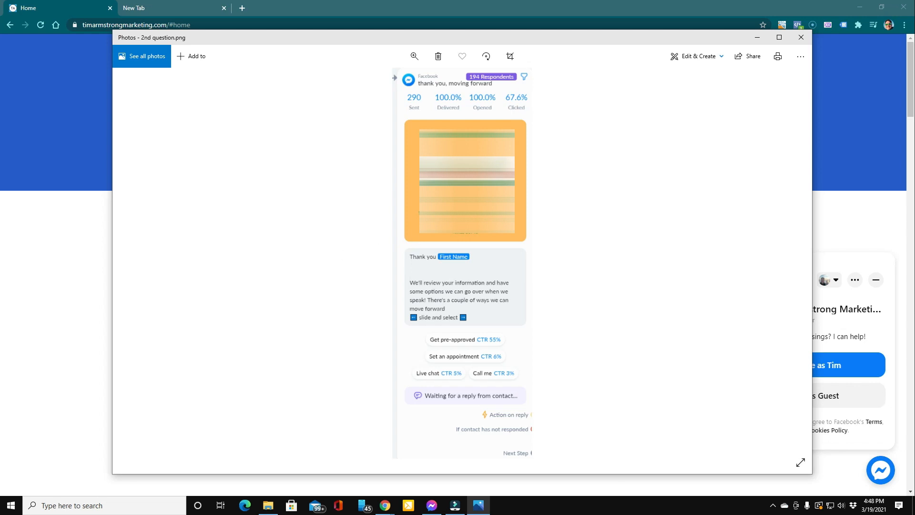
pyautogui.moveTo(775, 264)
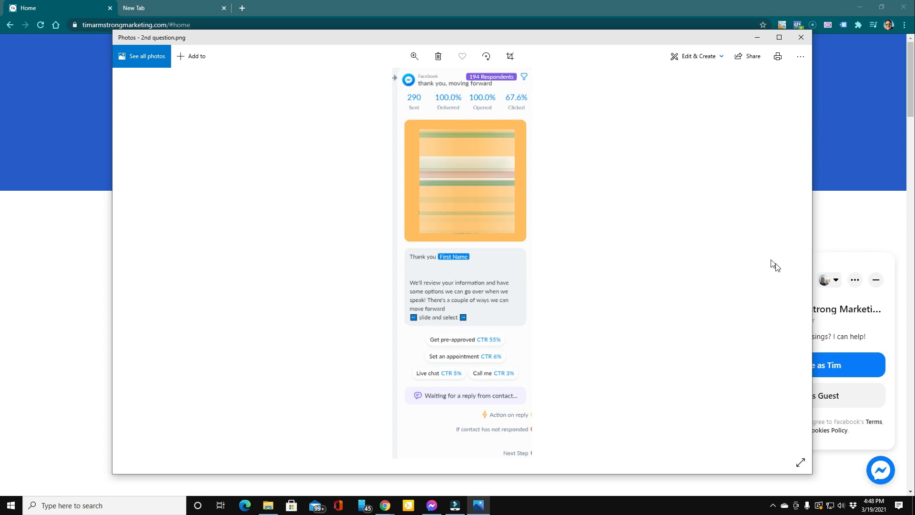
pyautogui.moveTo(789, 263)
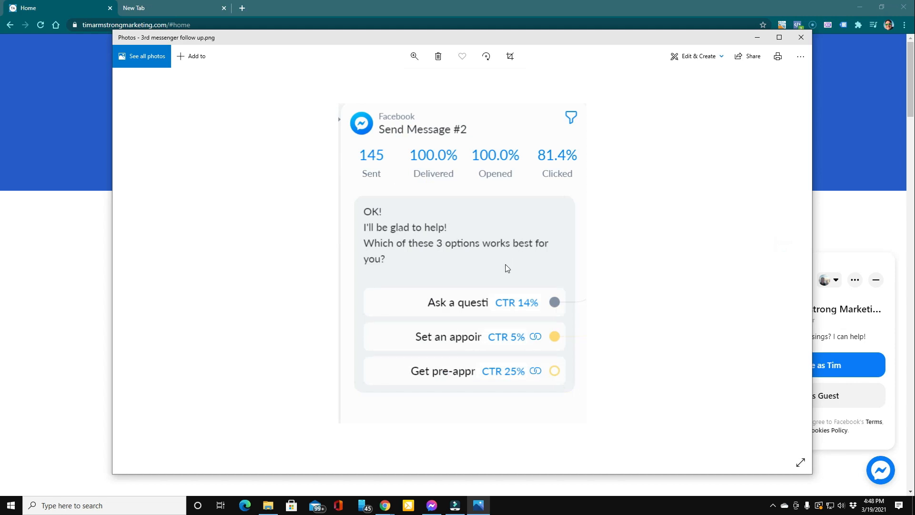
pyautogui.moveTo(511, 276)
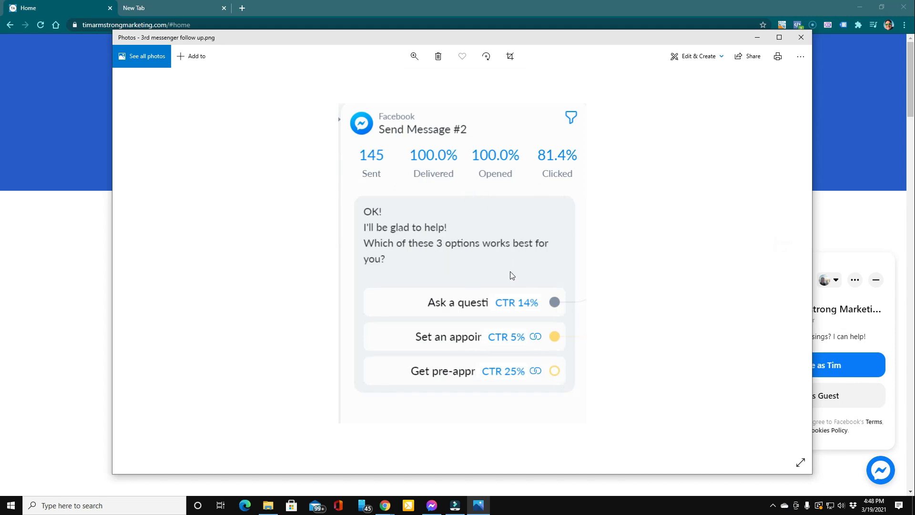
pyautogui.moveTo(360, 254)
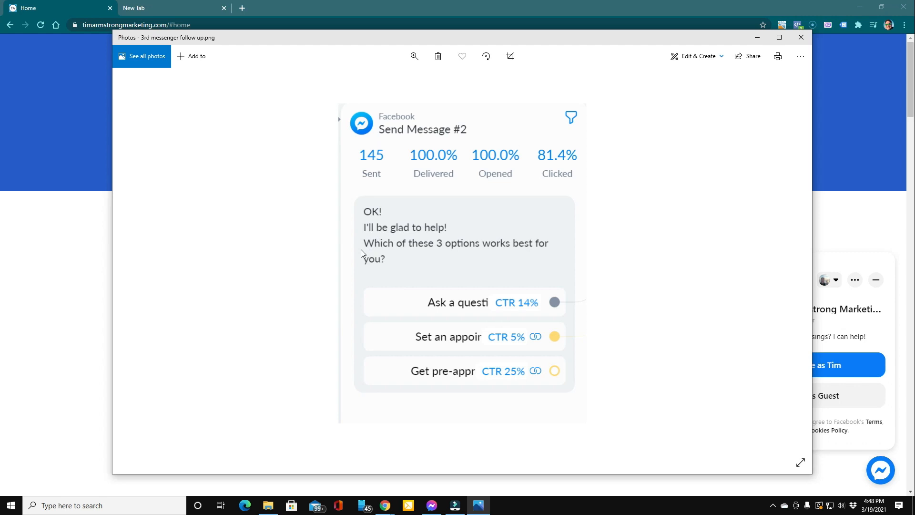
pyautogui.moveTo(366, 268)
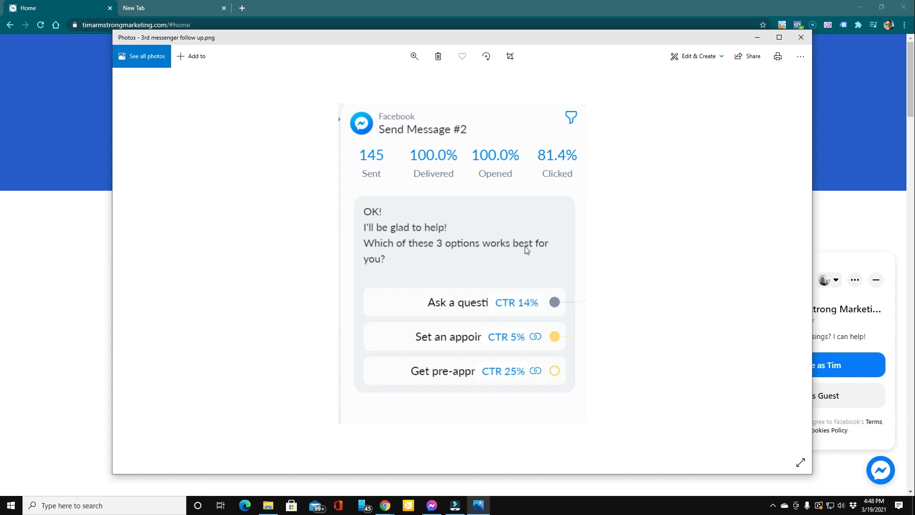
pyautogui.moveTo(365, 175)
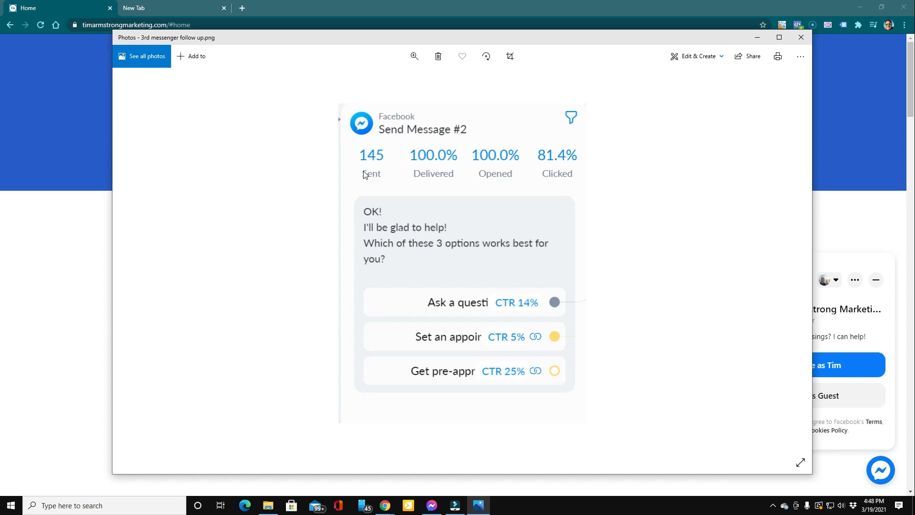
pyautogui.moveTo(509, 199)
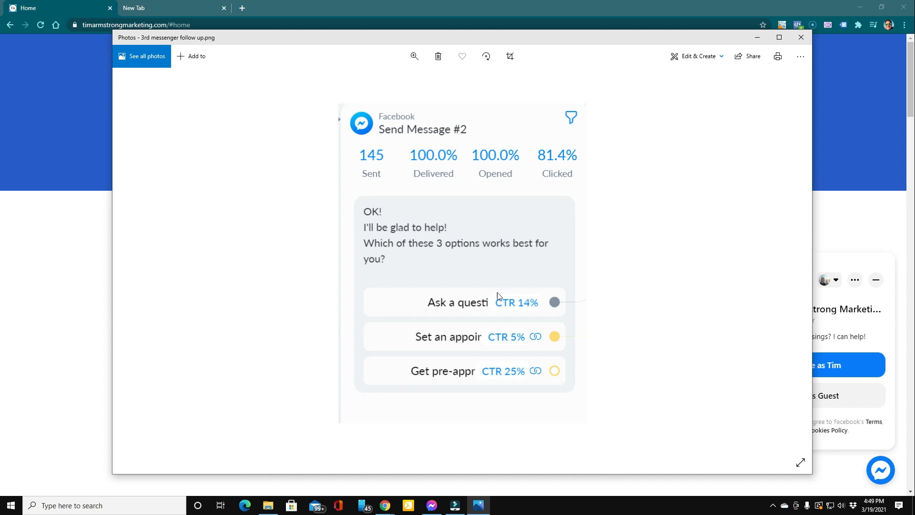
pyautogui.moveTo(453, 310)
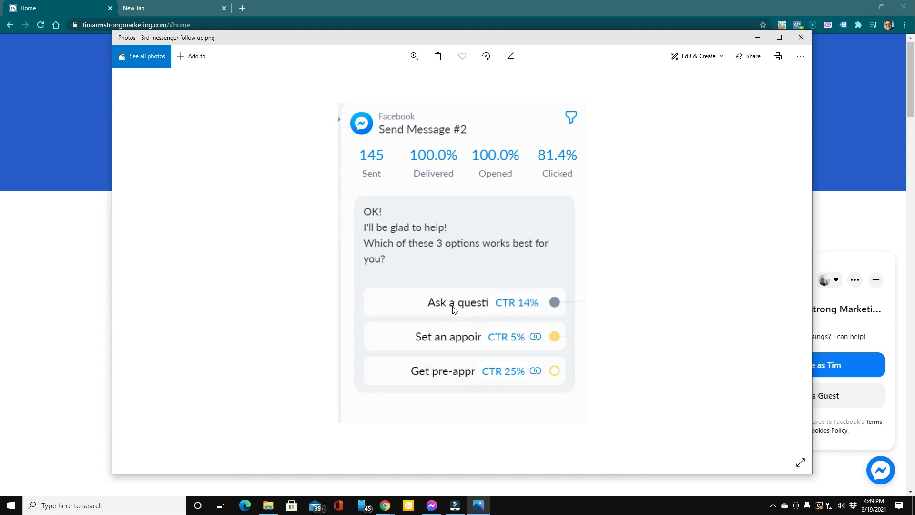
pyautogui.moveTo(425, 371)
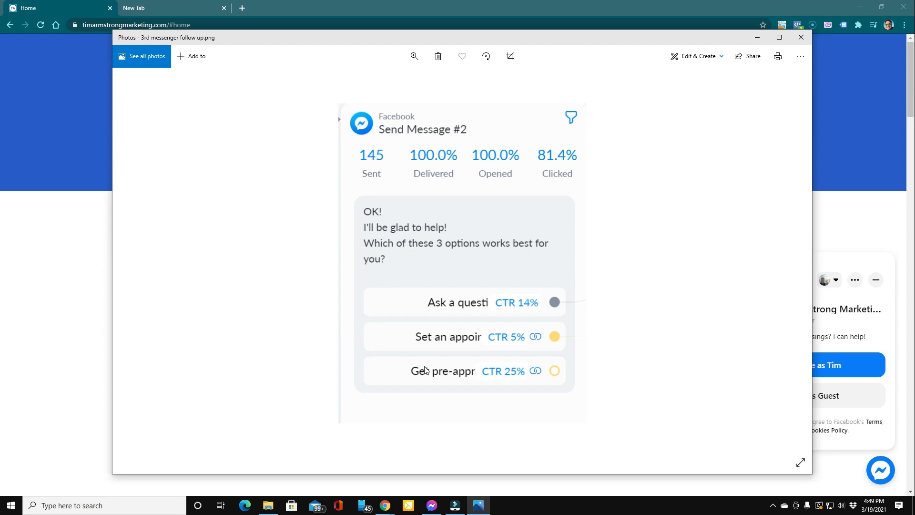
pyautogui.moveTo(429, 371)
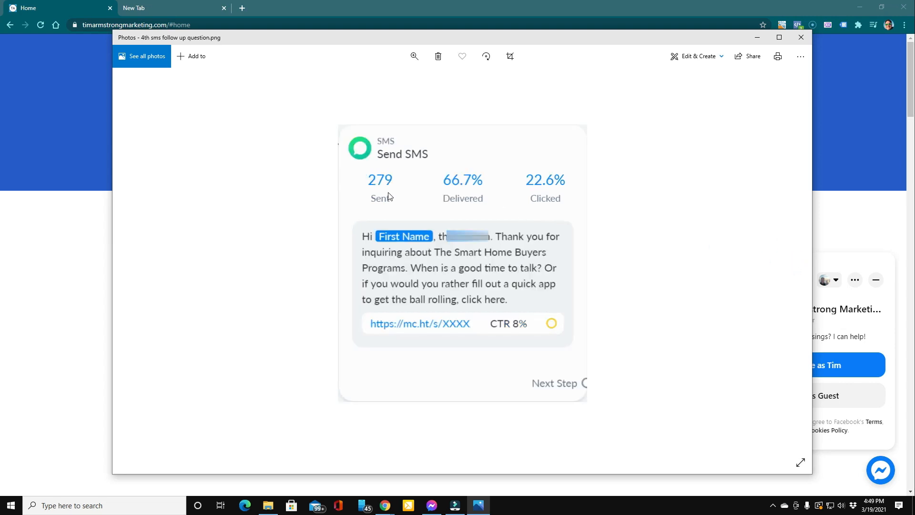
pyautogui.moveTo(382, 202)
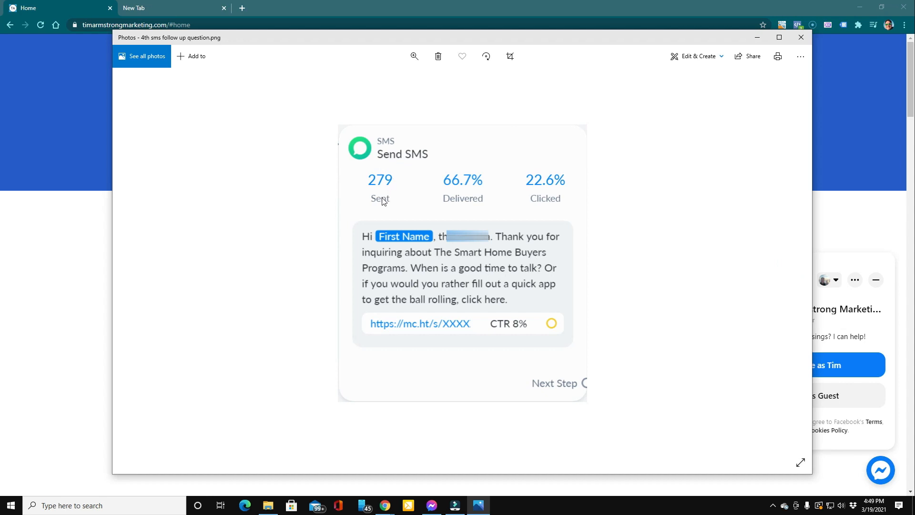
pyautogui.moveTo(390, 188)
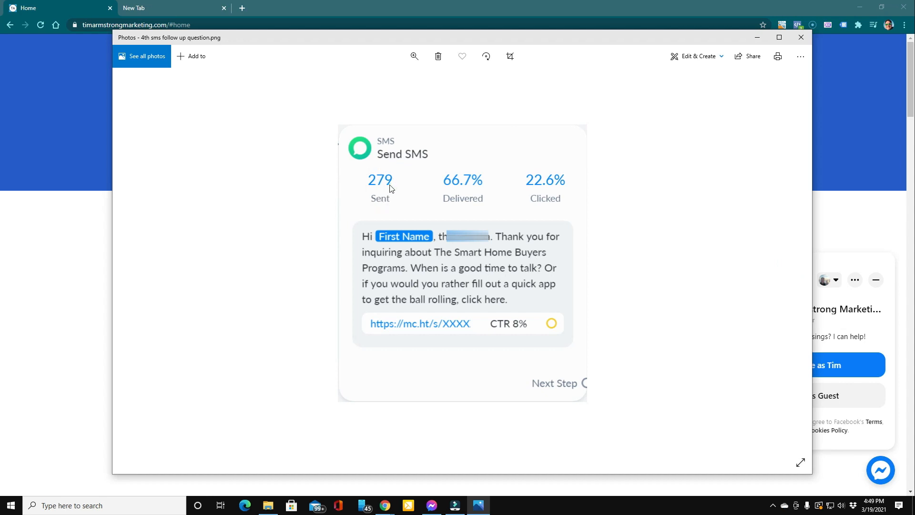
pyautogui.moveTo(555, 194)
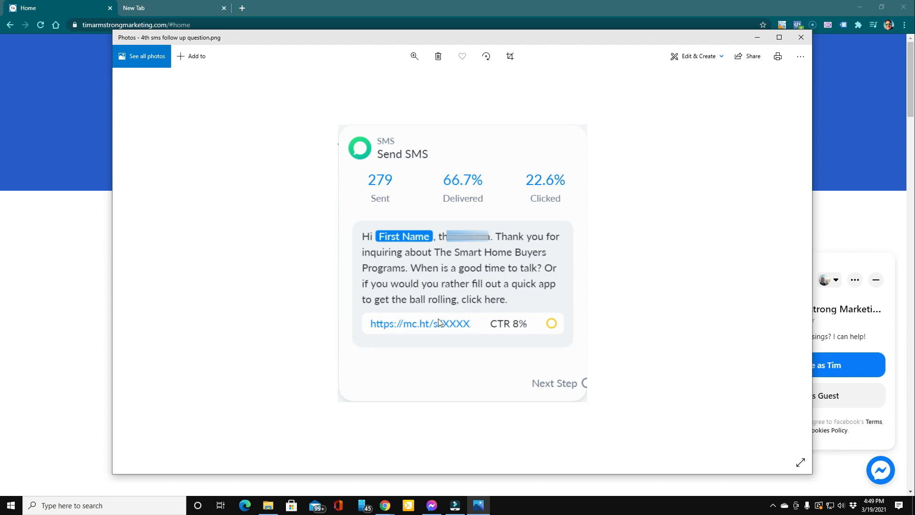
pyautogui.moveTo(436, 275)
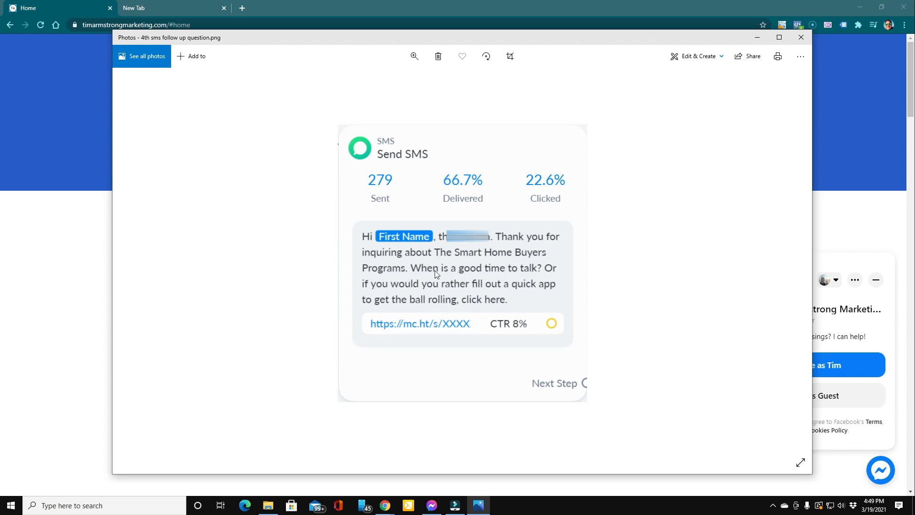
pyautogui.moveTo(413, 289)
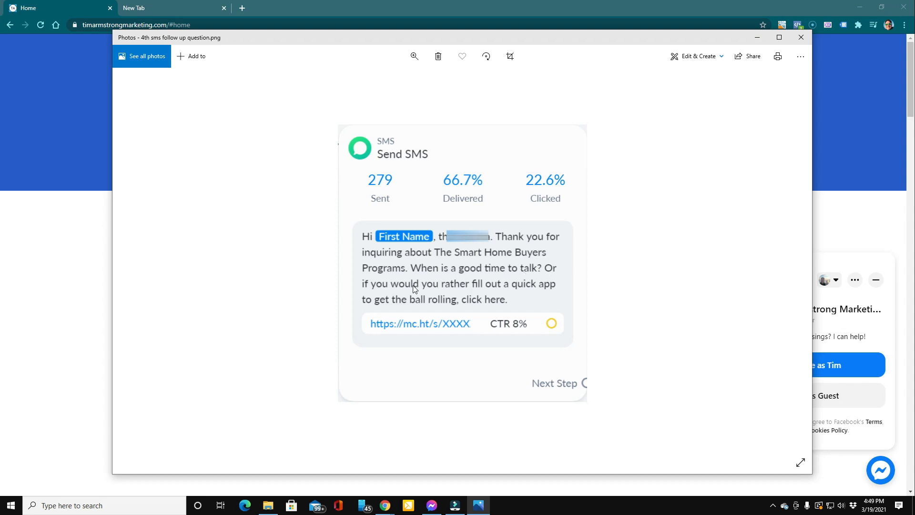
pyautogui.moveTo(386, 310)
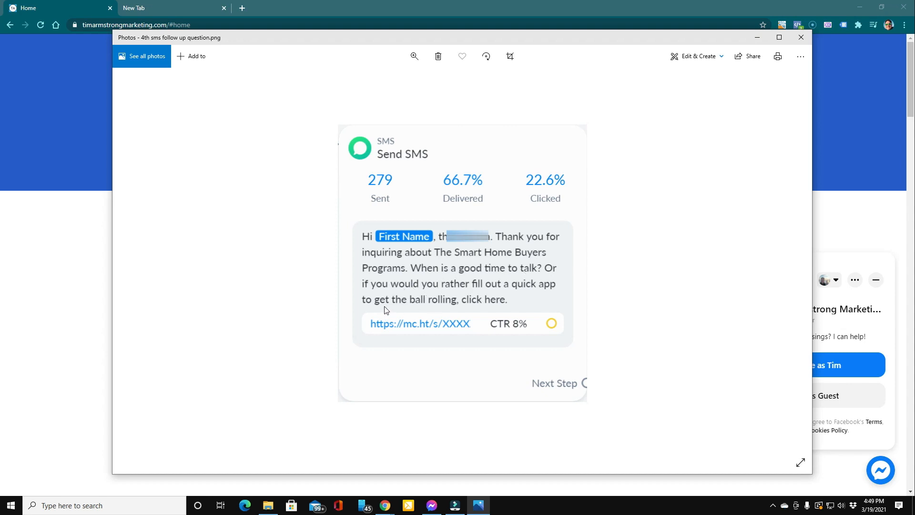
pyautogui.moveTo(260, 277)
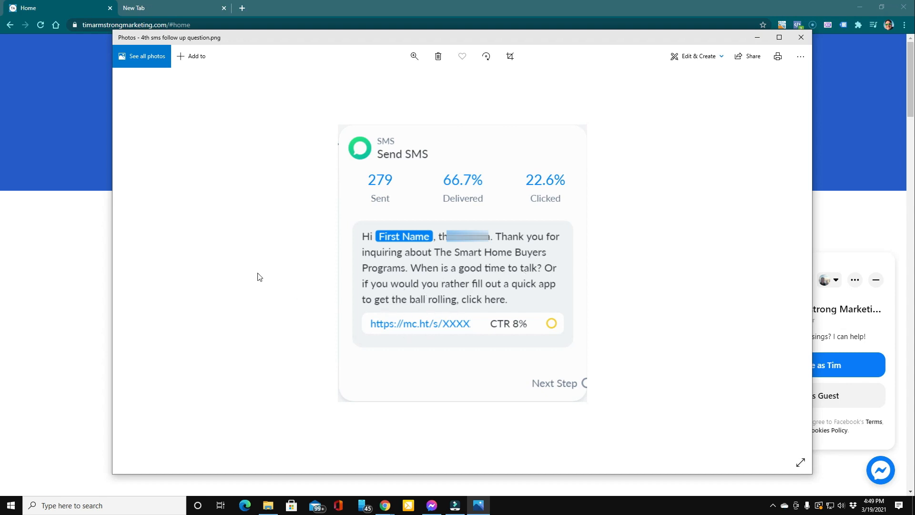
pyautogui.moveTo(194, 221)
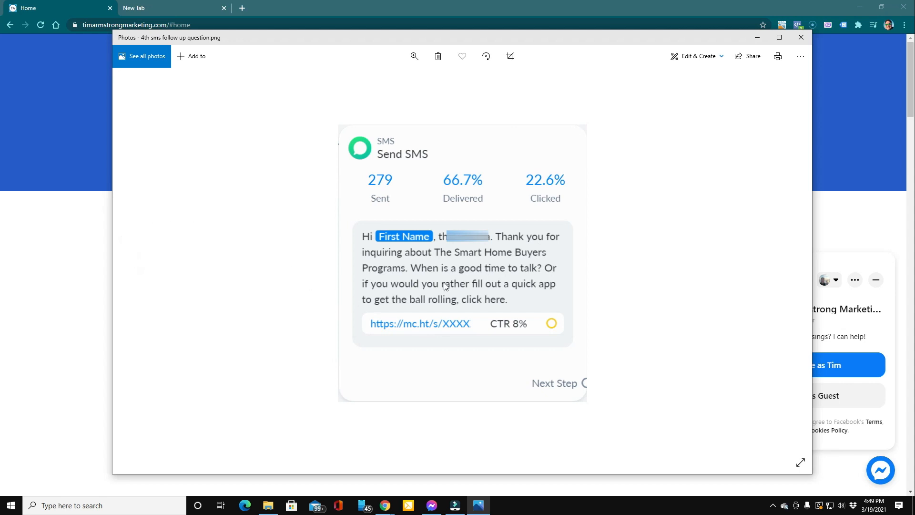
pyautogui.moveTo(136, 263)
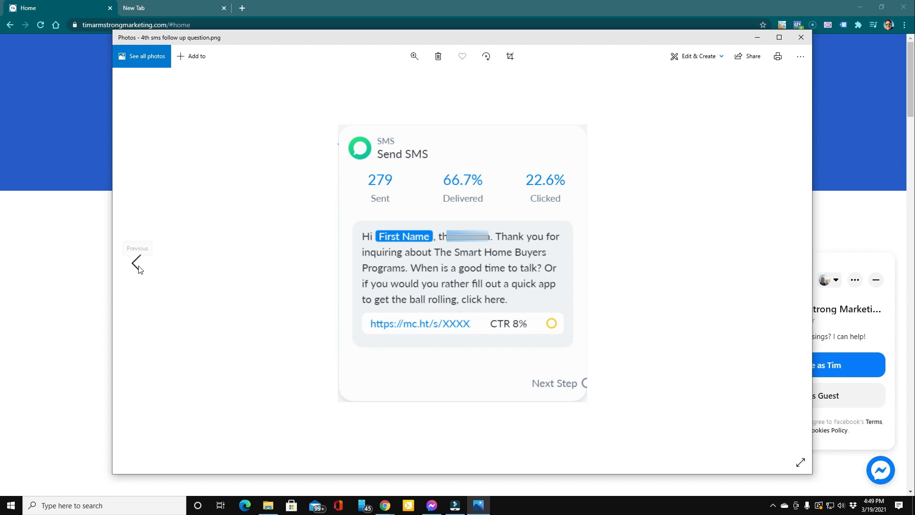
# - Flip between the Messenger and SMS follow-up screenshots, then close Photos to reveal the TA Marketing homepage
pyautogui.click(136, 264)
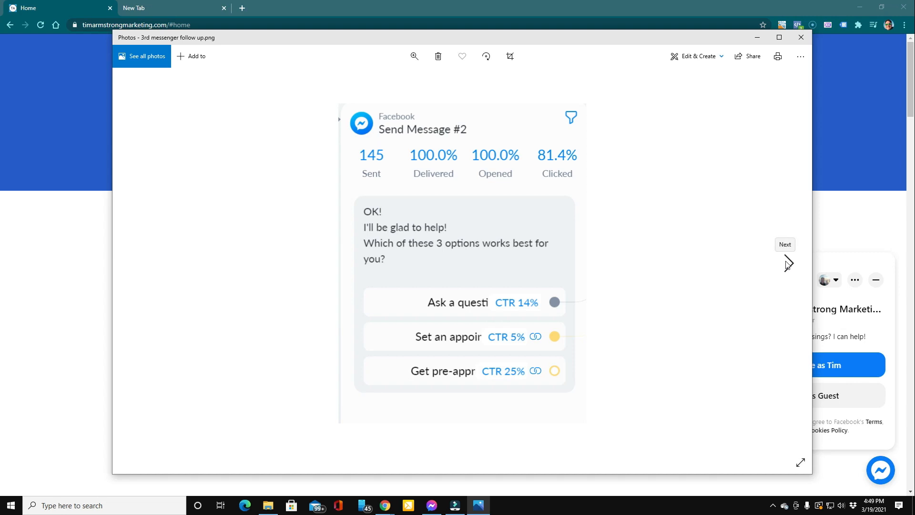
pyautogui.moveTo(787, 265)
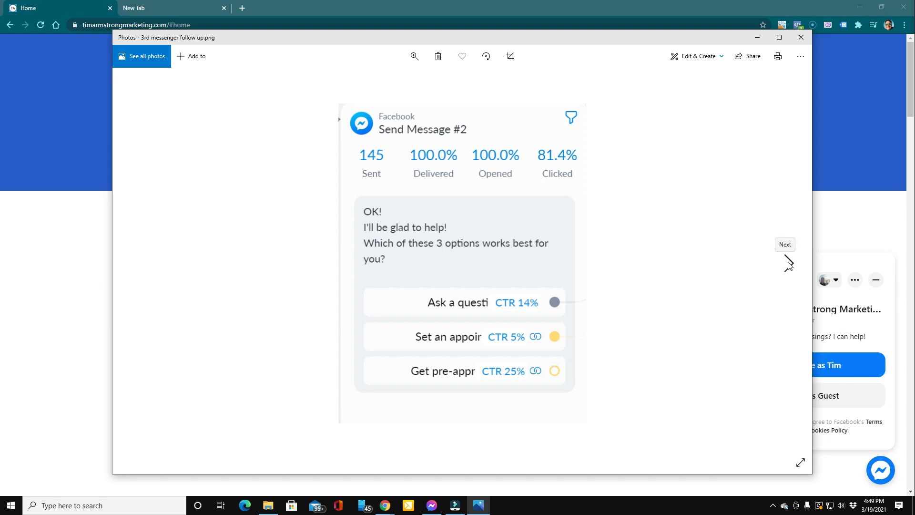
pyautogui.click(788, 262)
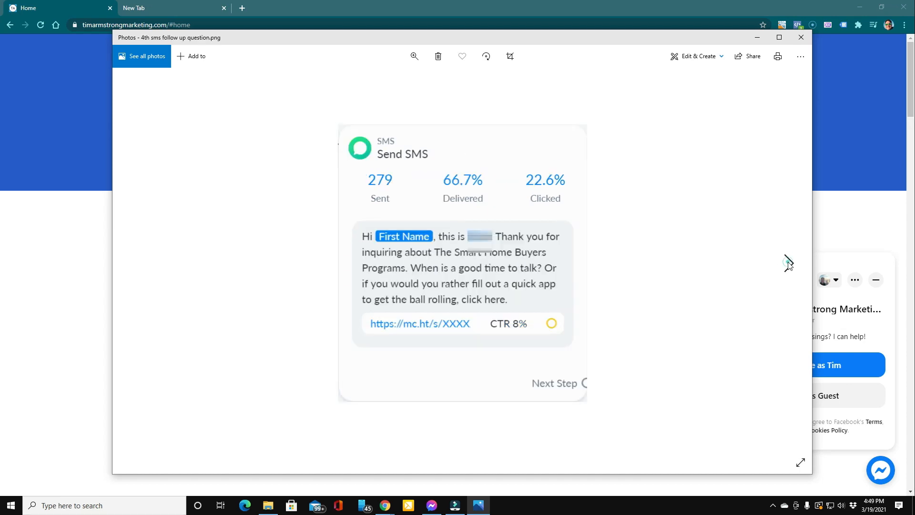
pyautogui.moveTo(613, 39)
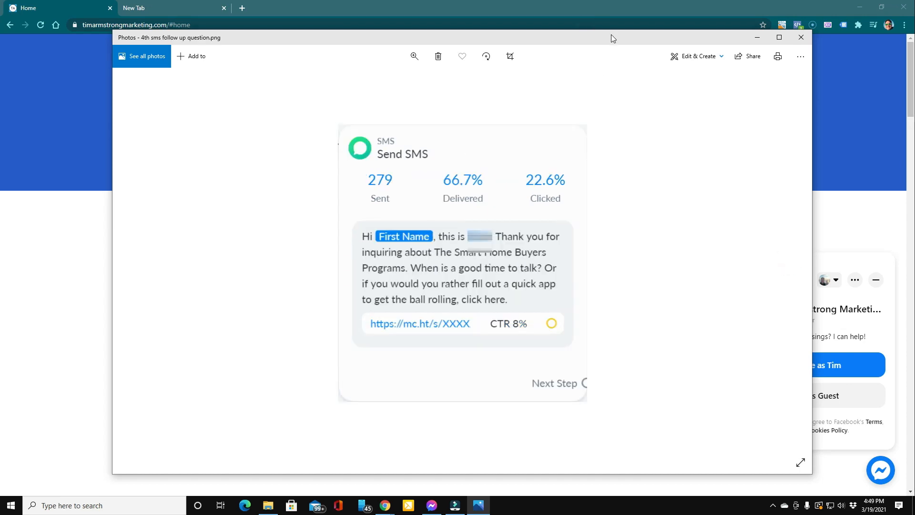
pyautogui.click(801, 37)
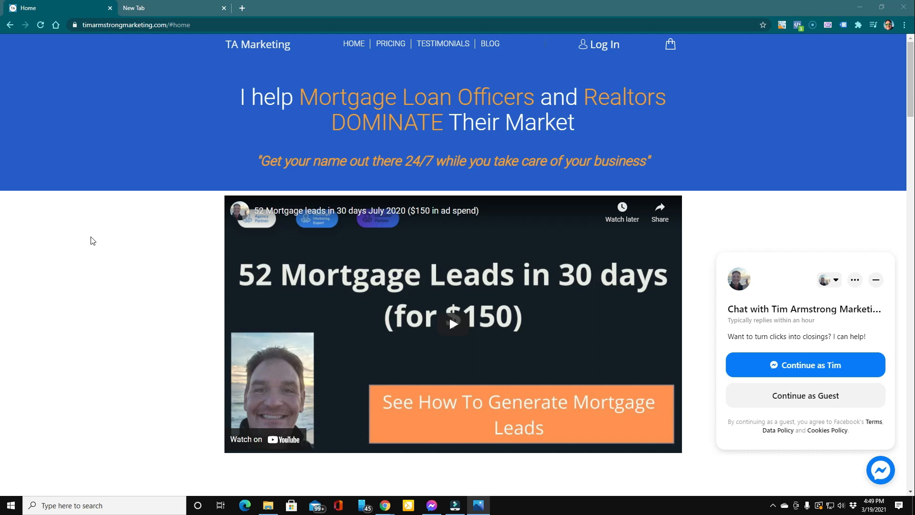
pyautogui.moveTo(76, 250)
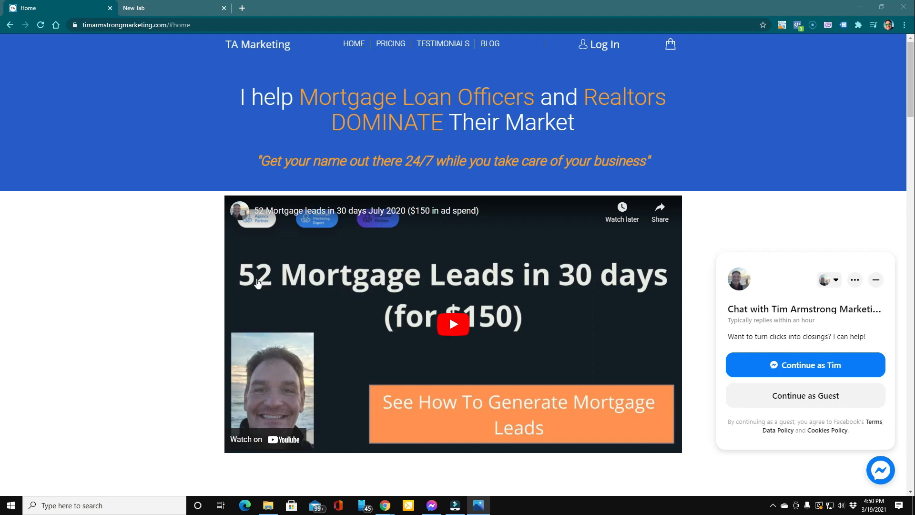
pyautogui.moveTo(605, 286)
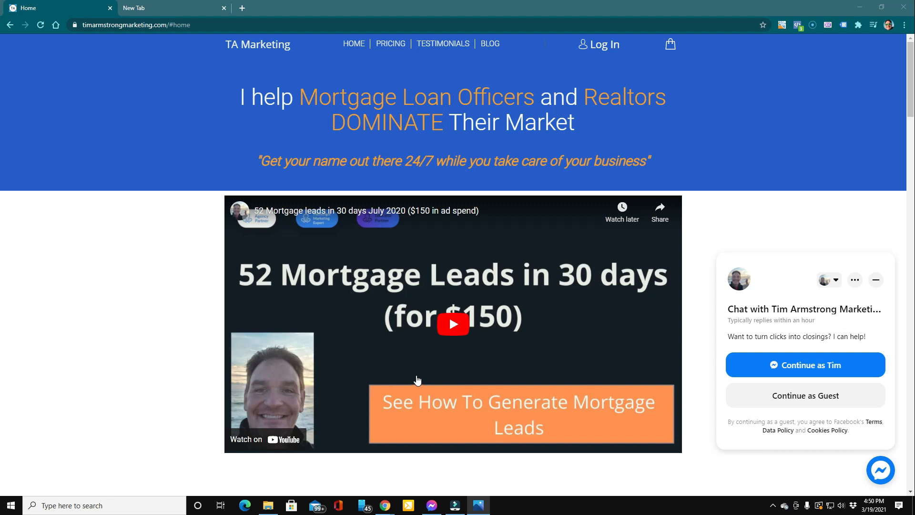
pyautogui.moveTo(379, 331)
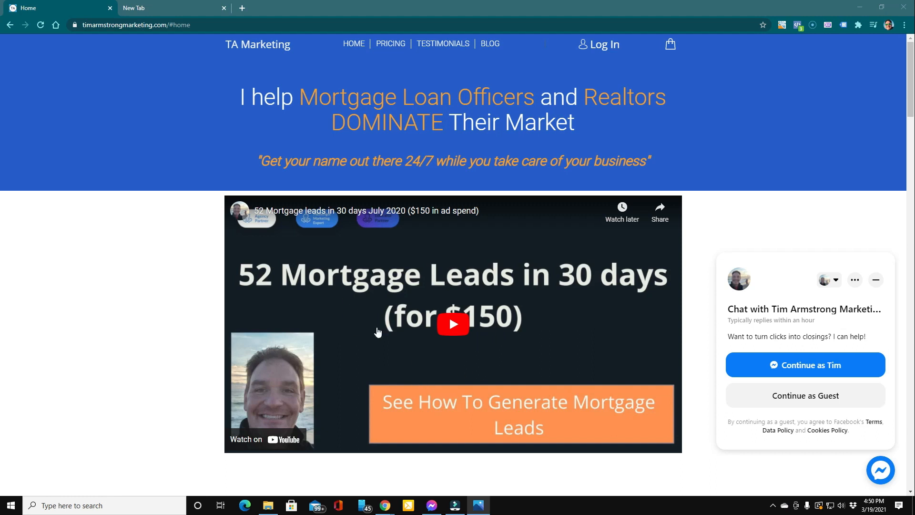
# - Scroll the homepage down to the customer testimonials and Raving Reviews section
pyautogui.scroll(-3)
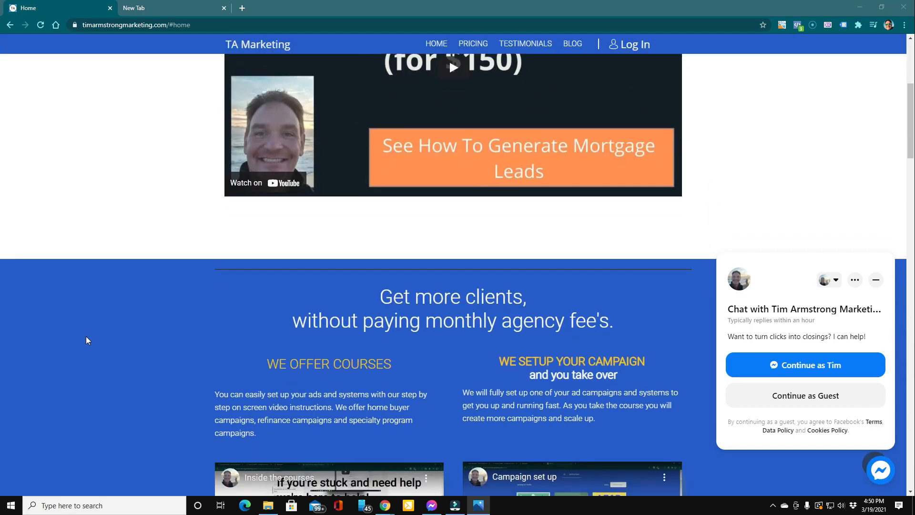
pyautogui.scroll(-3)
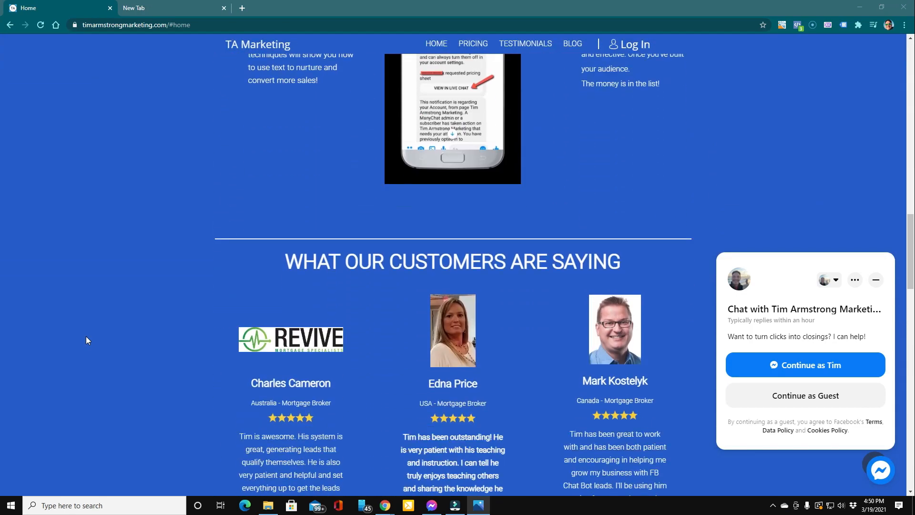
pyautogui.scroll(-3)
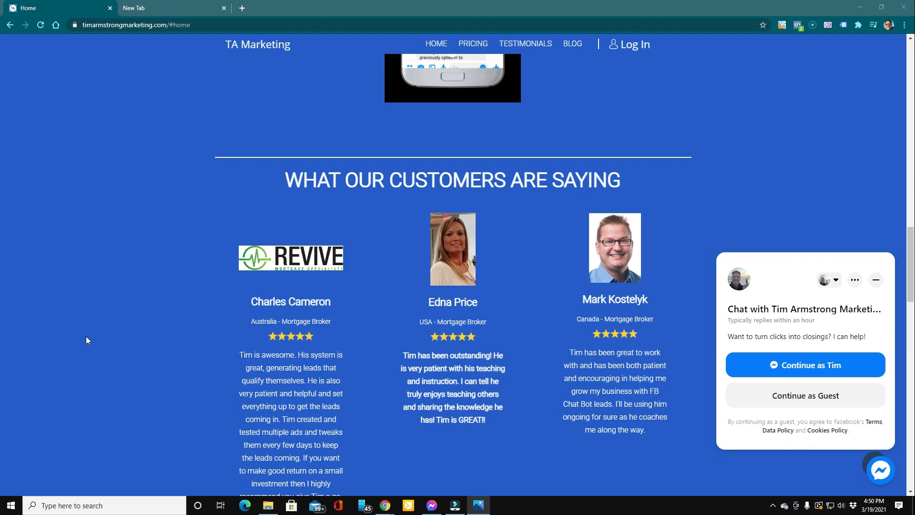
pyautogui.scroll(-3)
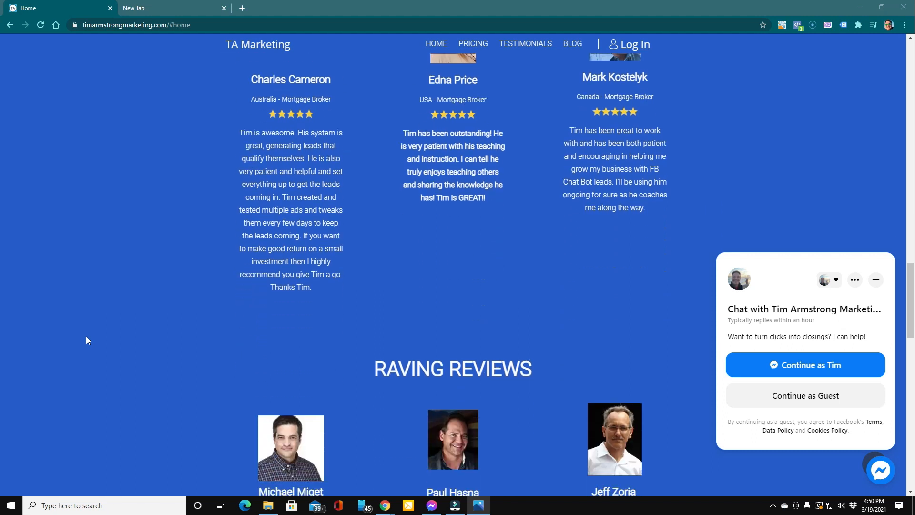
pyautogui.scroll(-3)
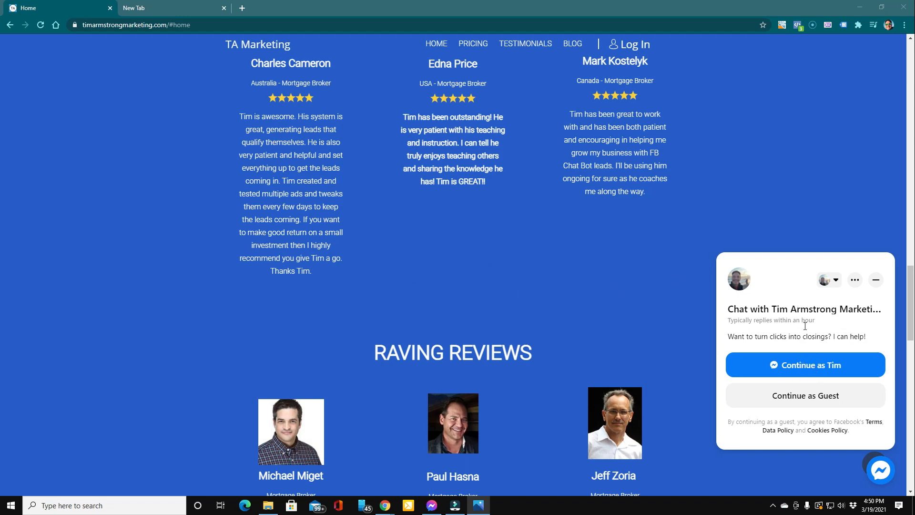
pyautogui.moveTo(550, 322)
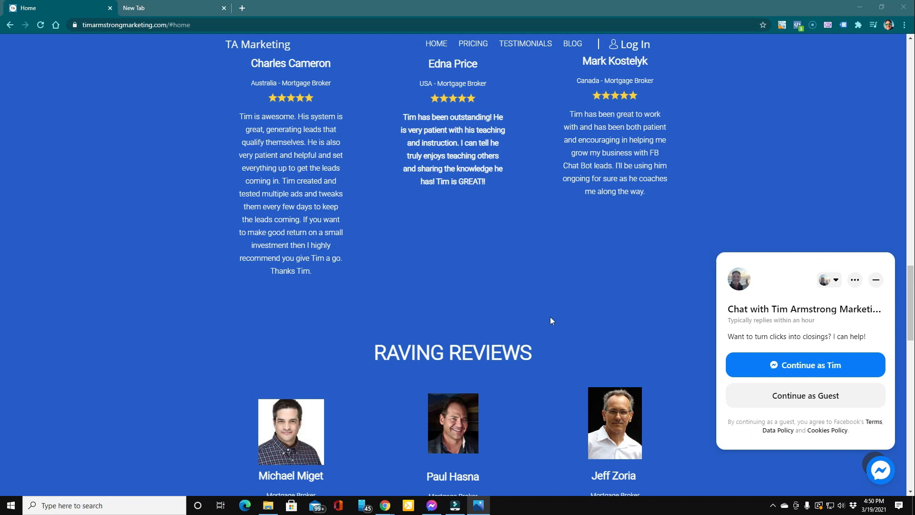
pyautogui.moveTo(9, 273)
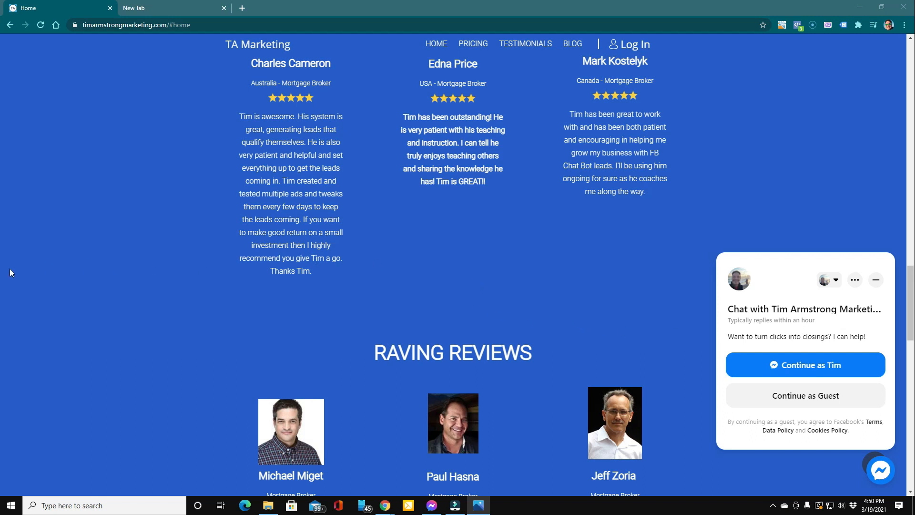